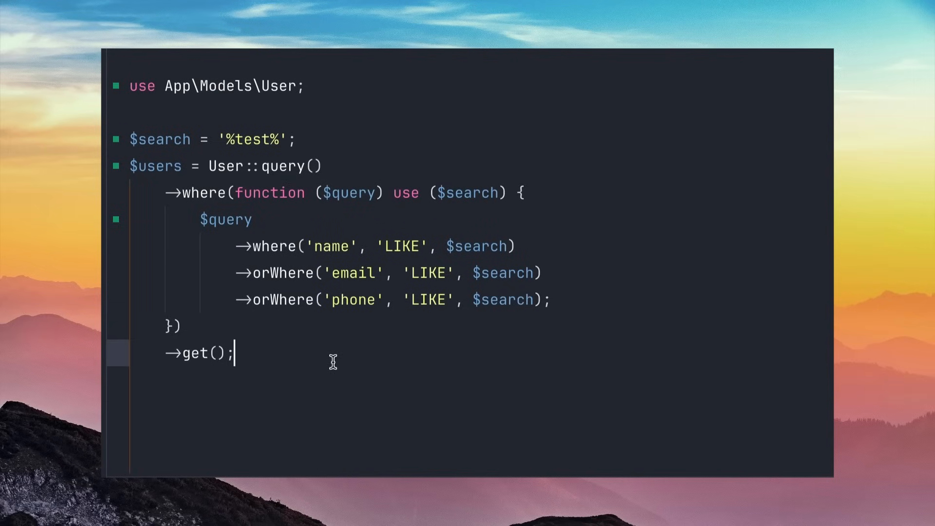
mouse_move(295, 291)
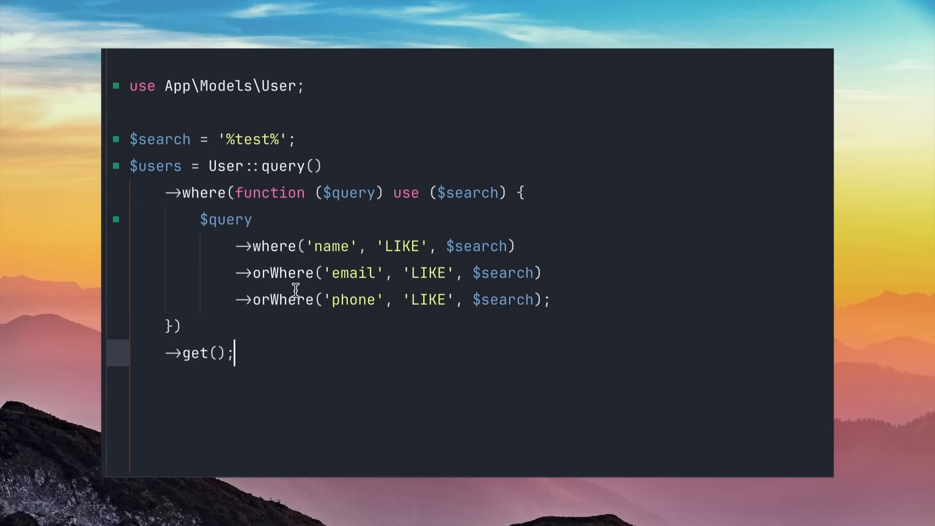
mouse_move(258, 233)
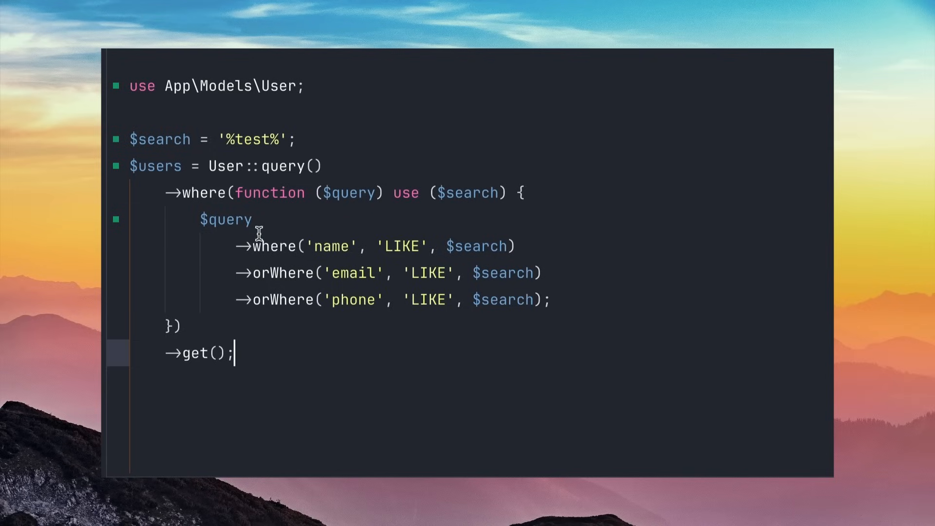
mouse_move(343, 301)
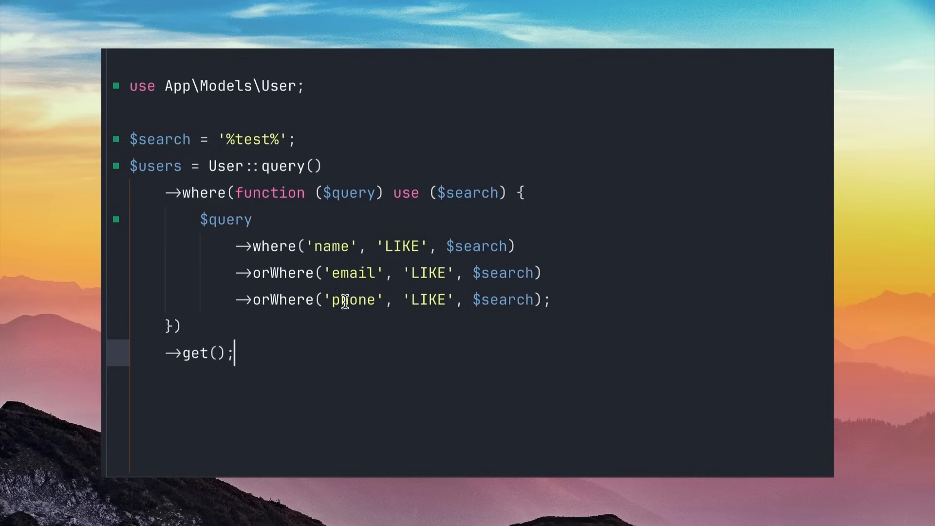
mouse_move(245, 130)
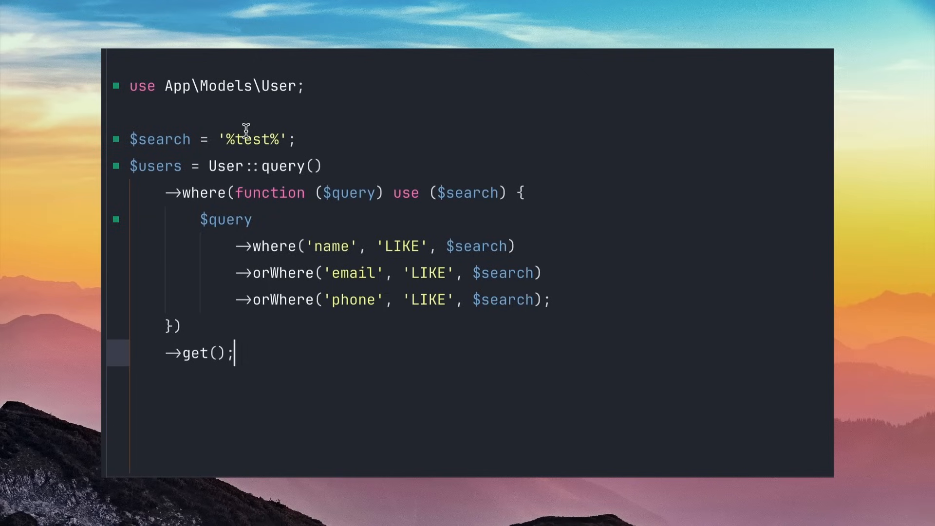
mouse_move(291, 291)
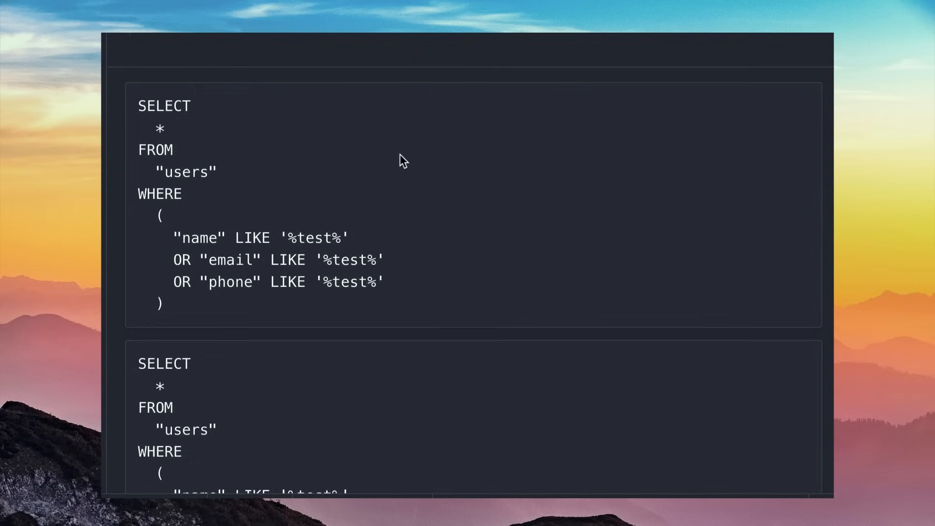
- Scroll the output panel to reveal both generated SELECT statements with name, email, phone LIKE '%test%'
scroll(down, 3)
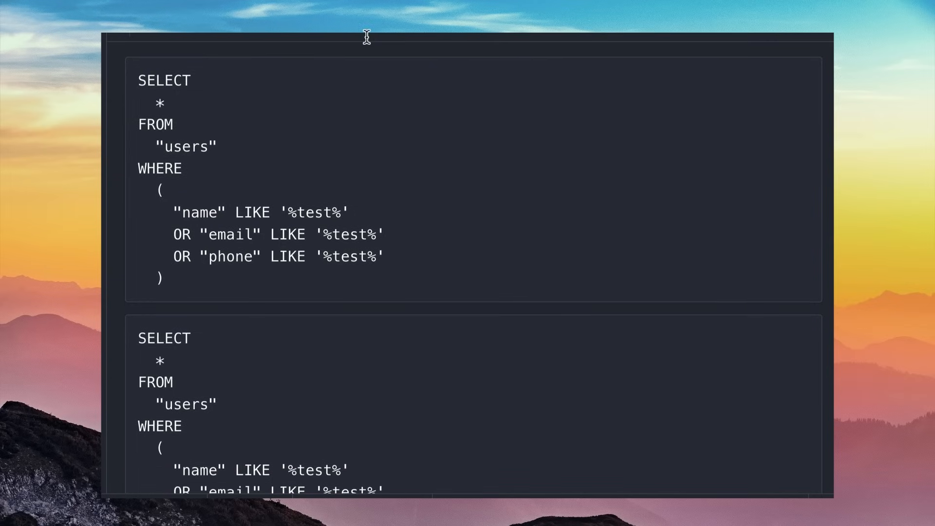
scroll(down, 3)
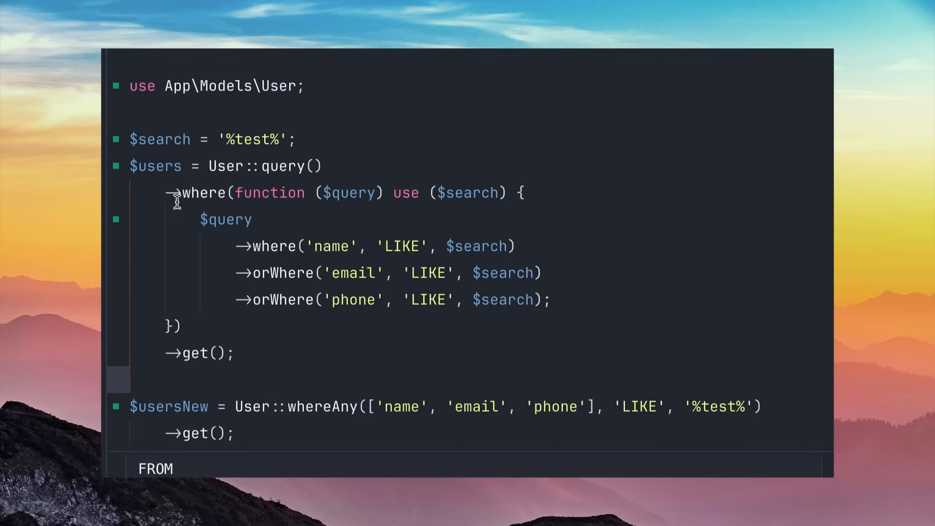
mouse_move(261, 453)
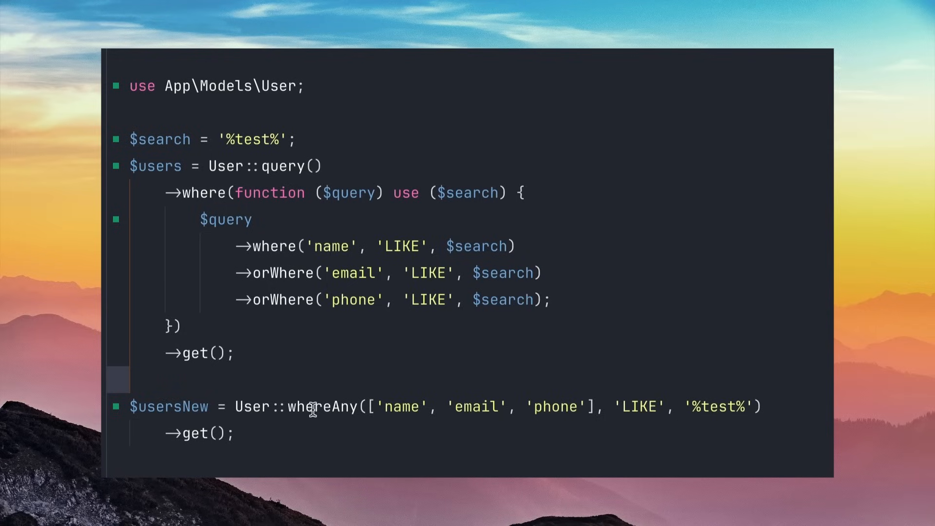
- Highlight the whereAny method name on the $usersNew line for emphasis
double_click(320, 408)
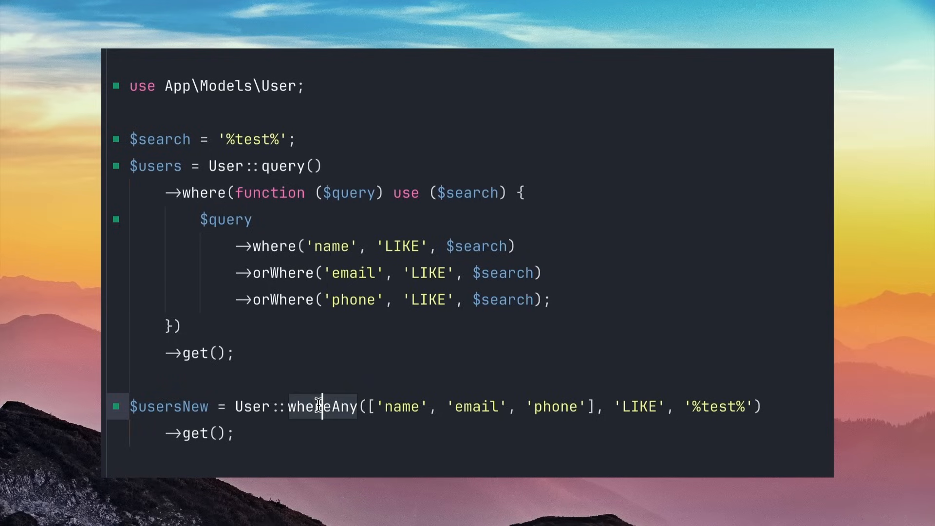